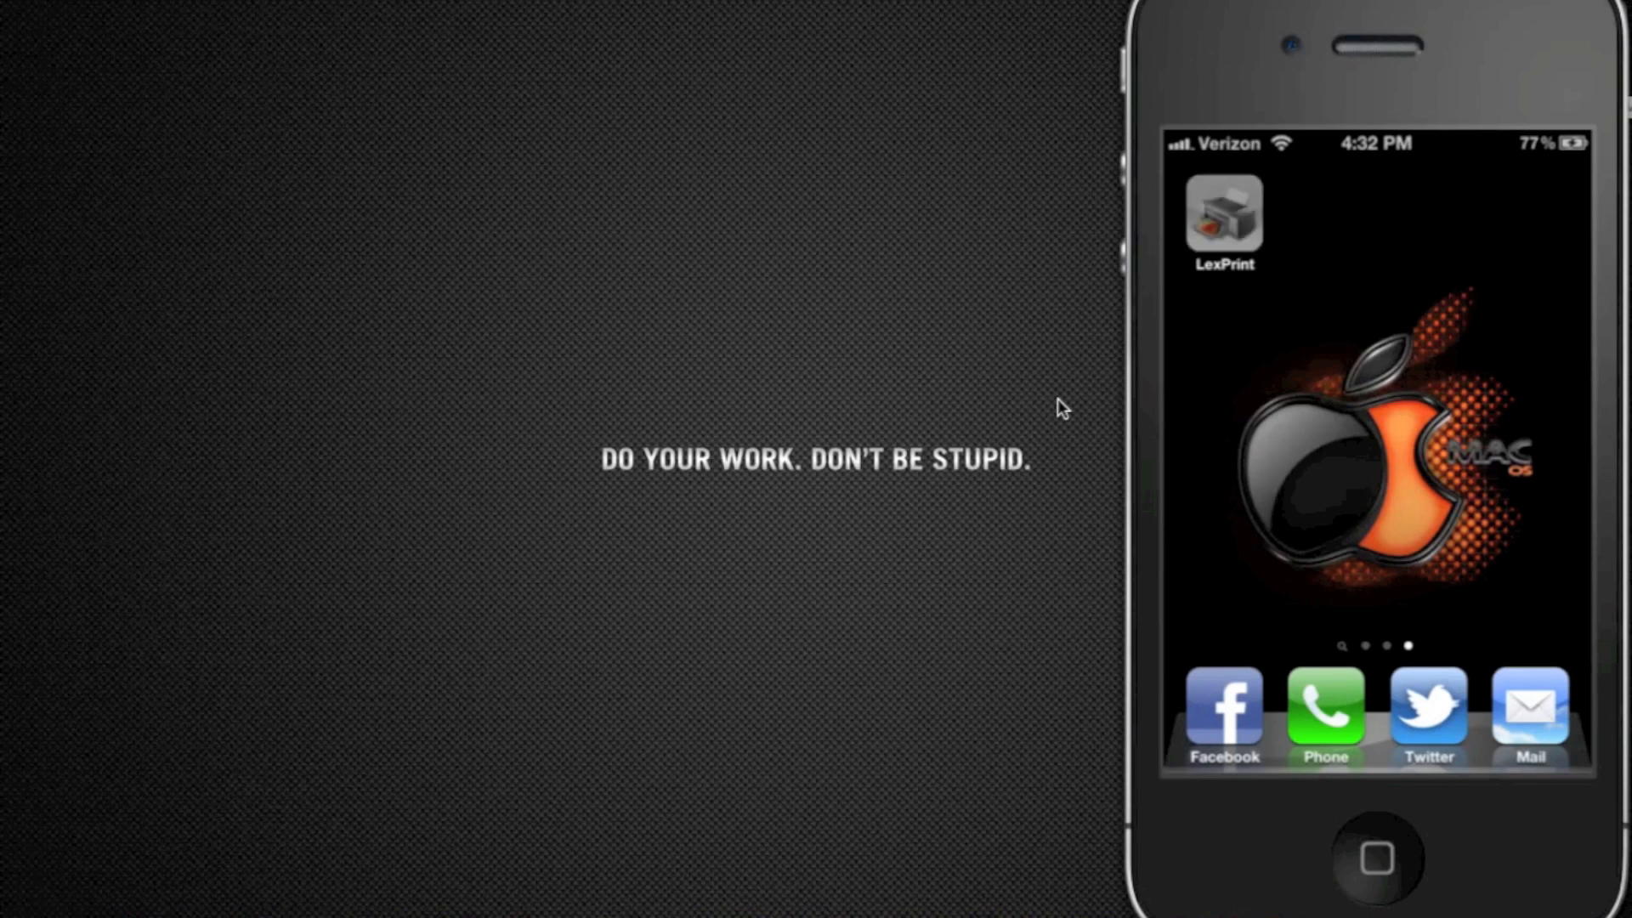
Step: Launch LexPrint and choose Camera to take a picture and print it
left_click(1222, 213)
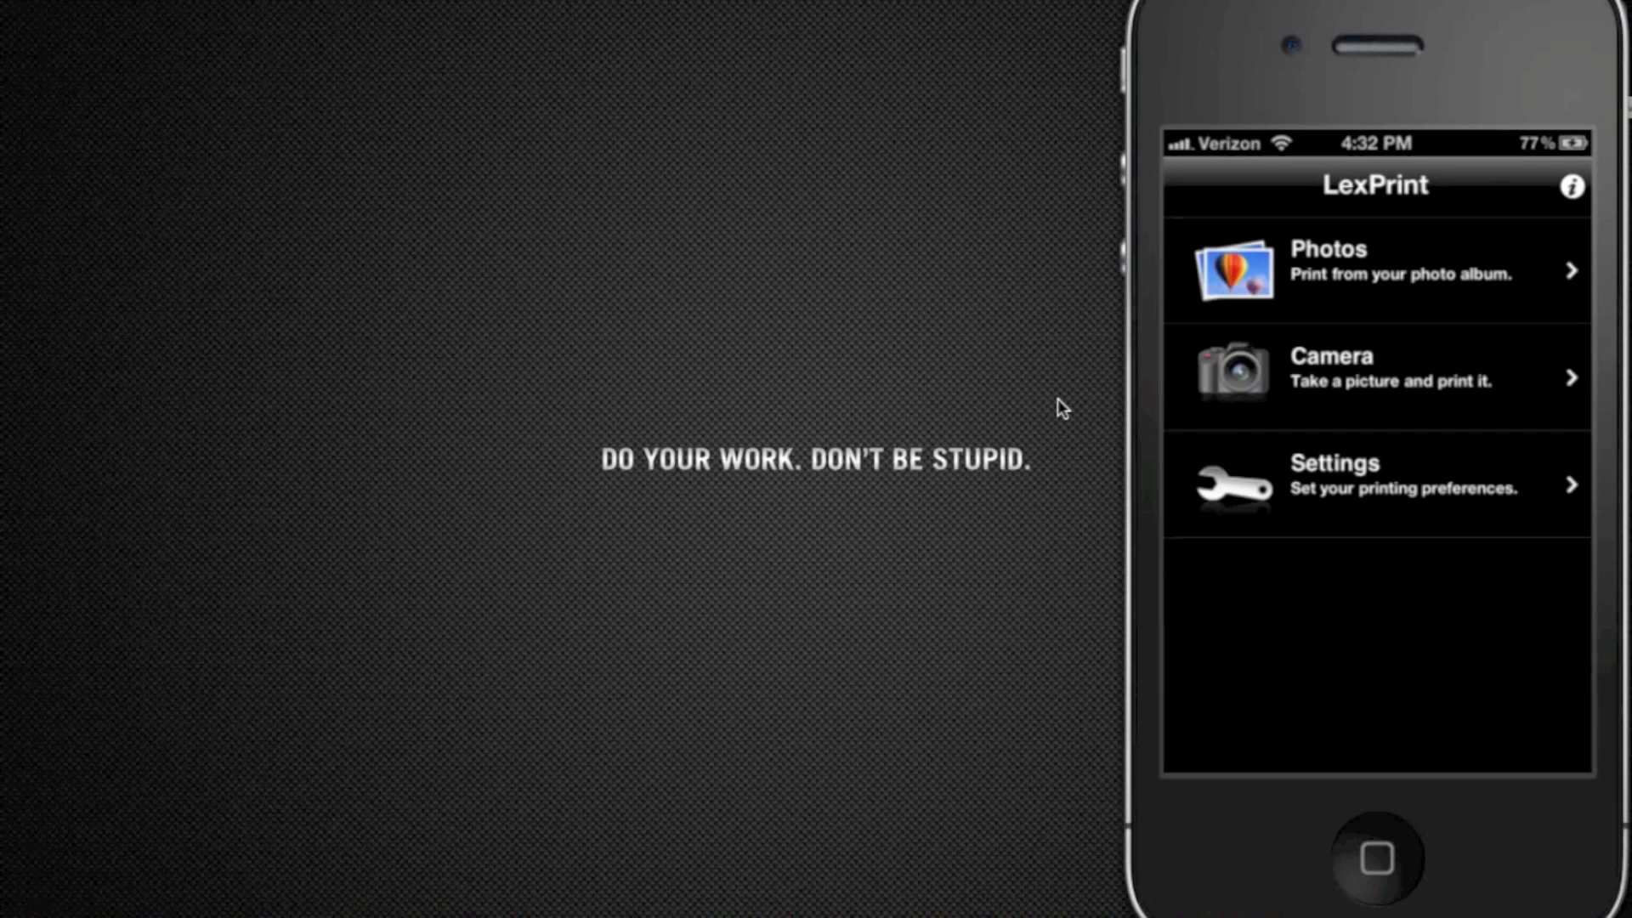
left_click(1376, 377)
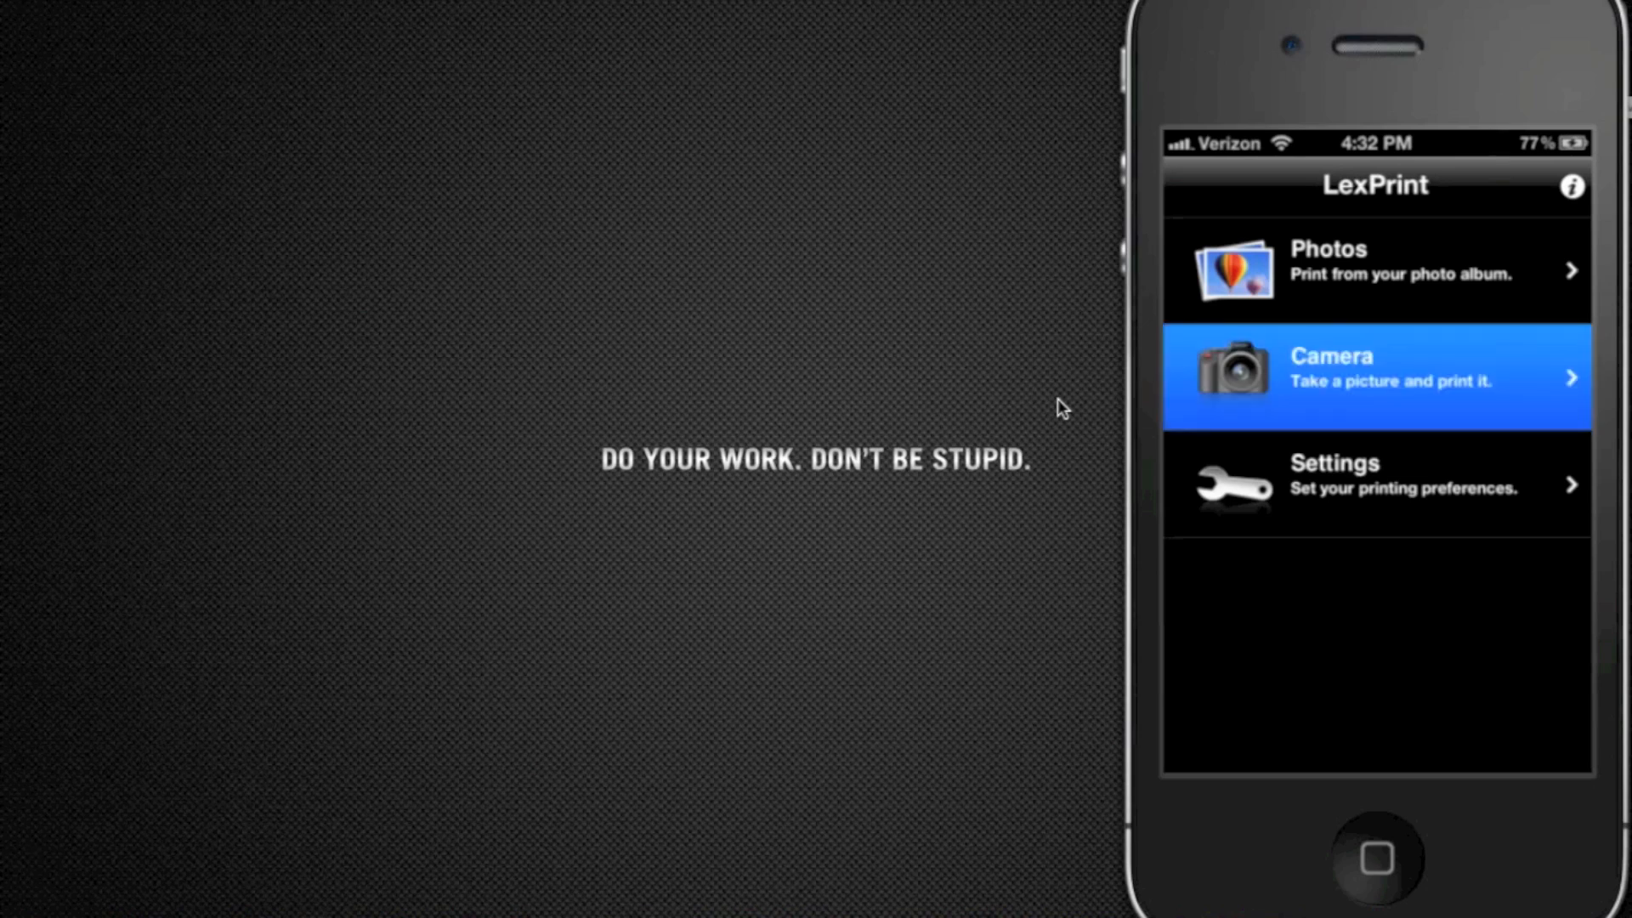
Step: Photograph the white keyboard and accept the shot into Photo Preview
left_click(1376, 376)
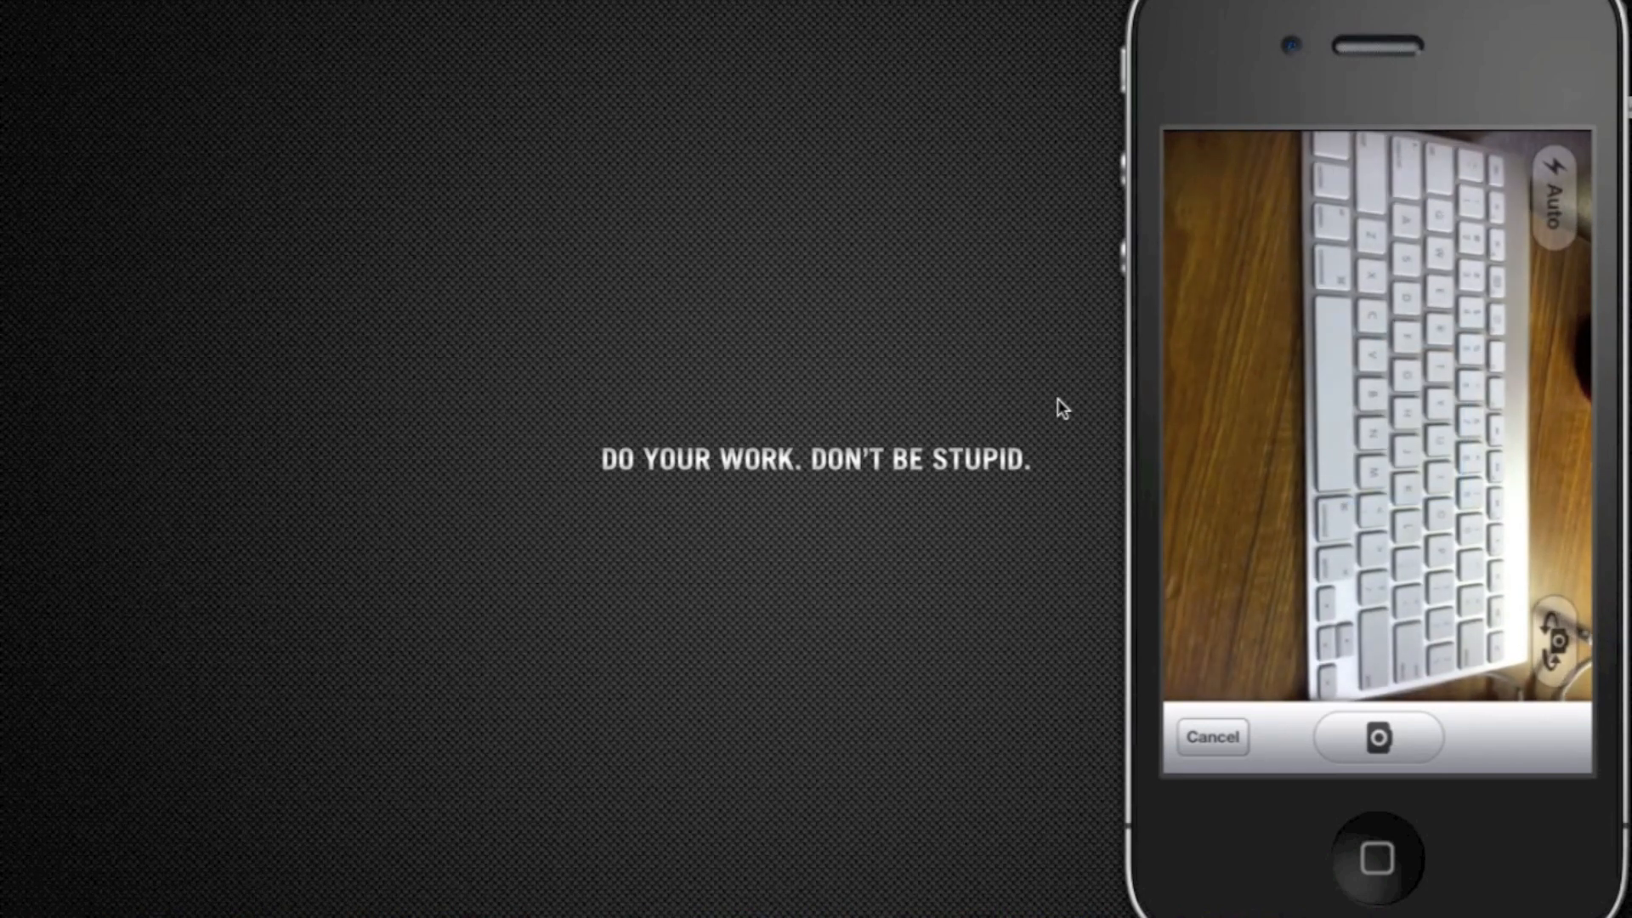
left_click(1377, 737)
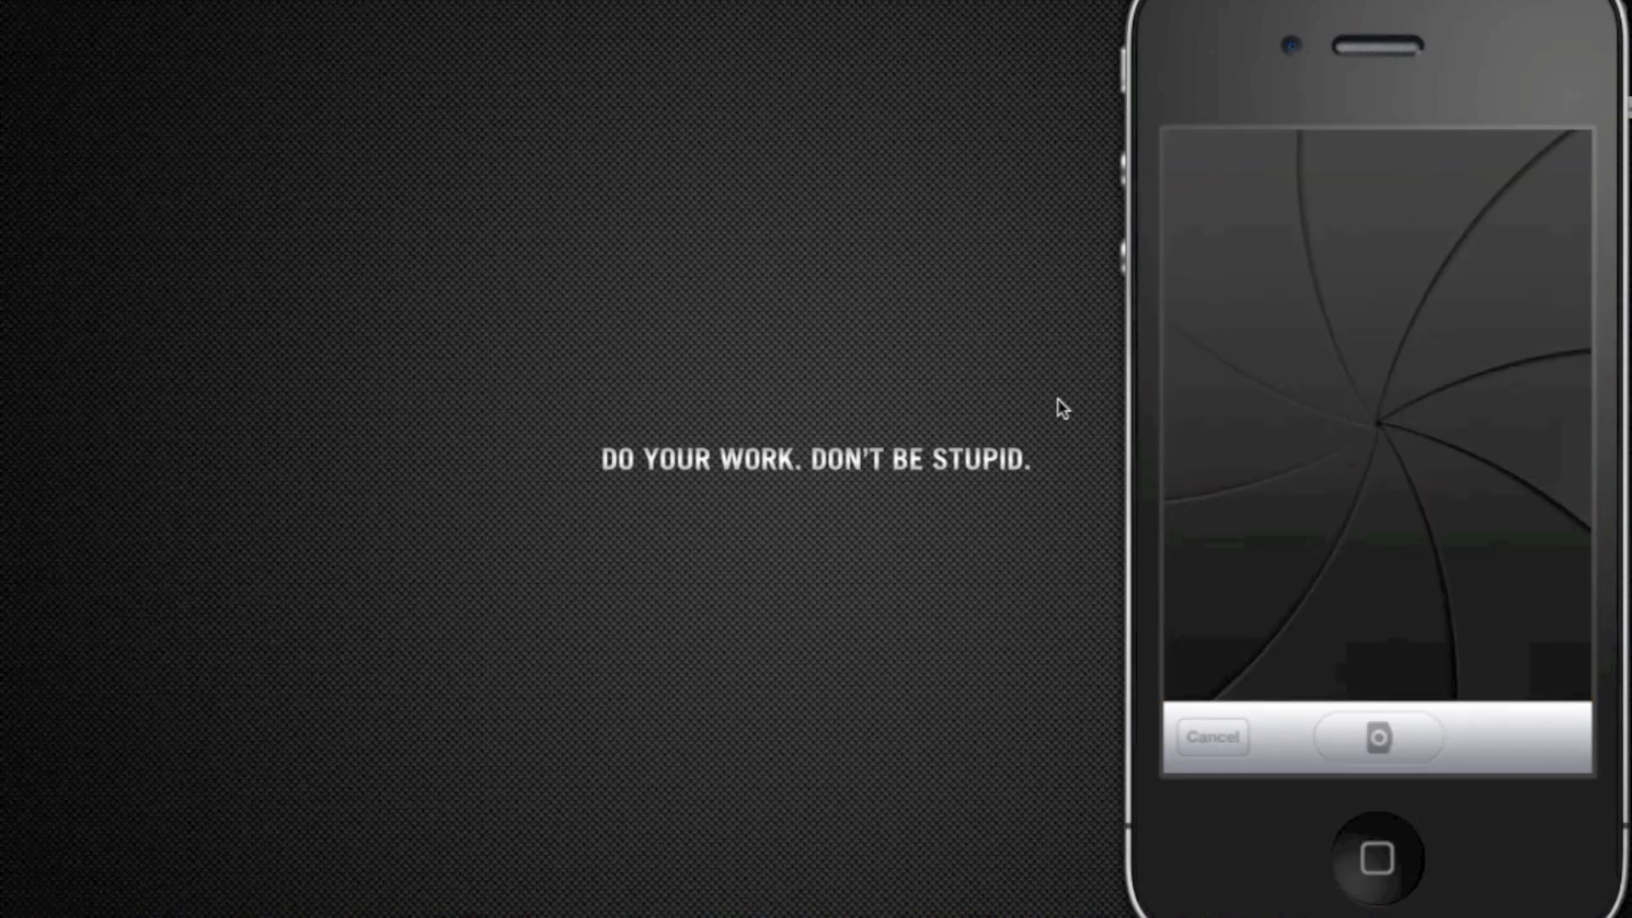
left_click(1376, 736)
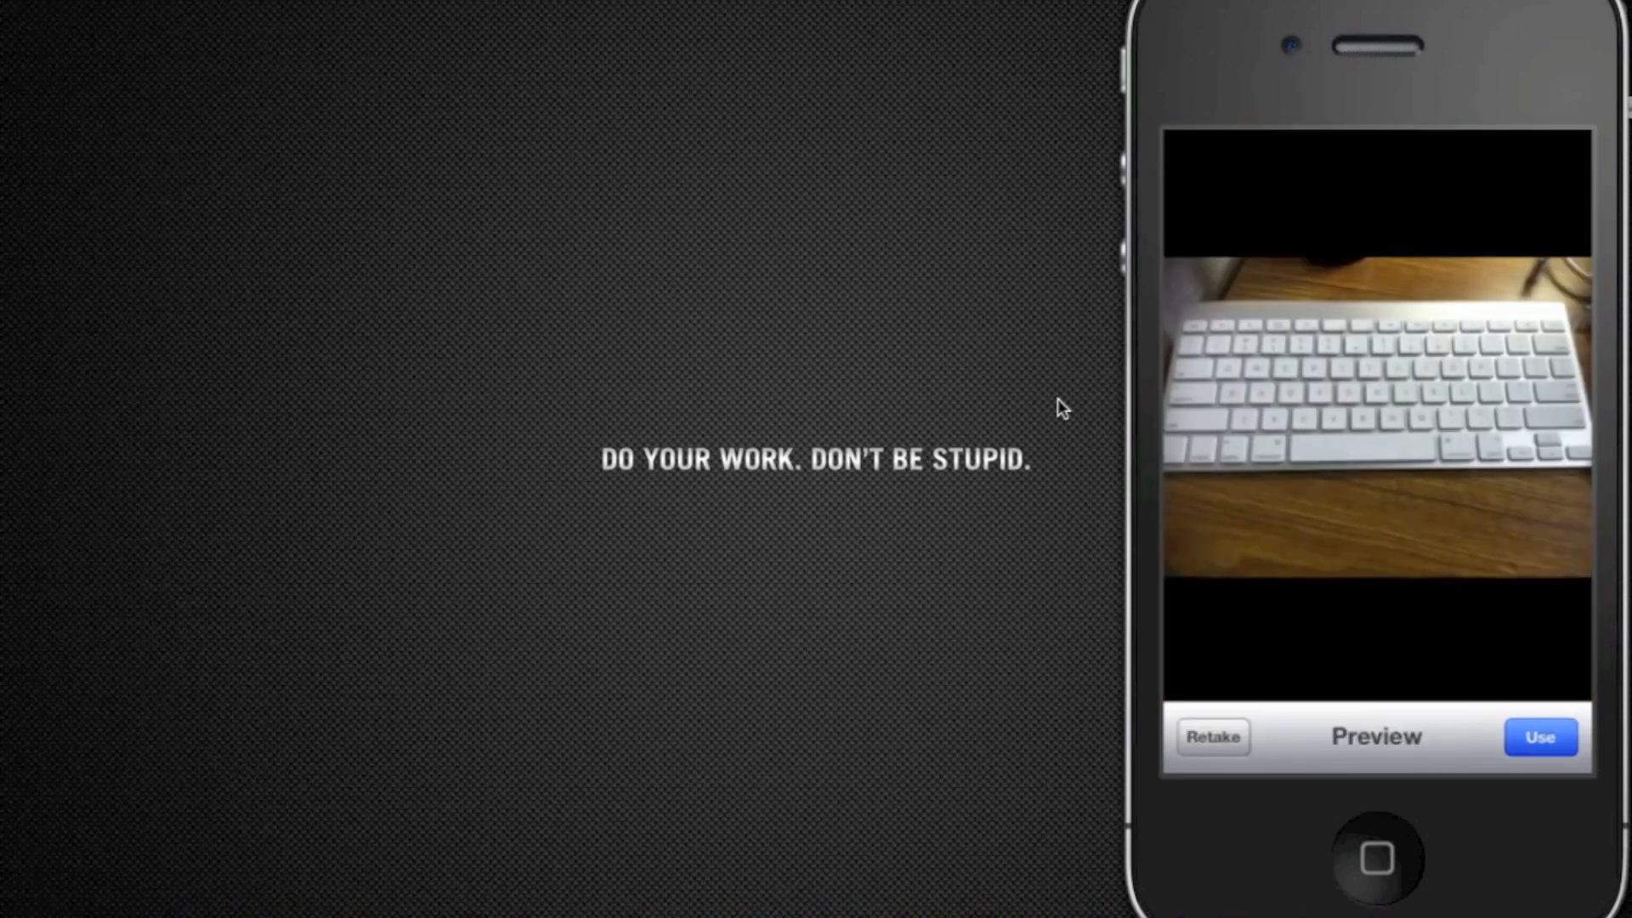
left_click(1540, 737)
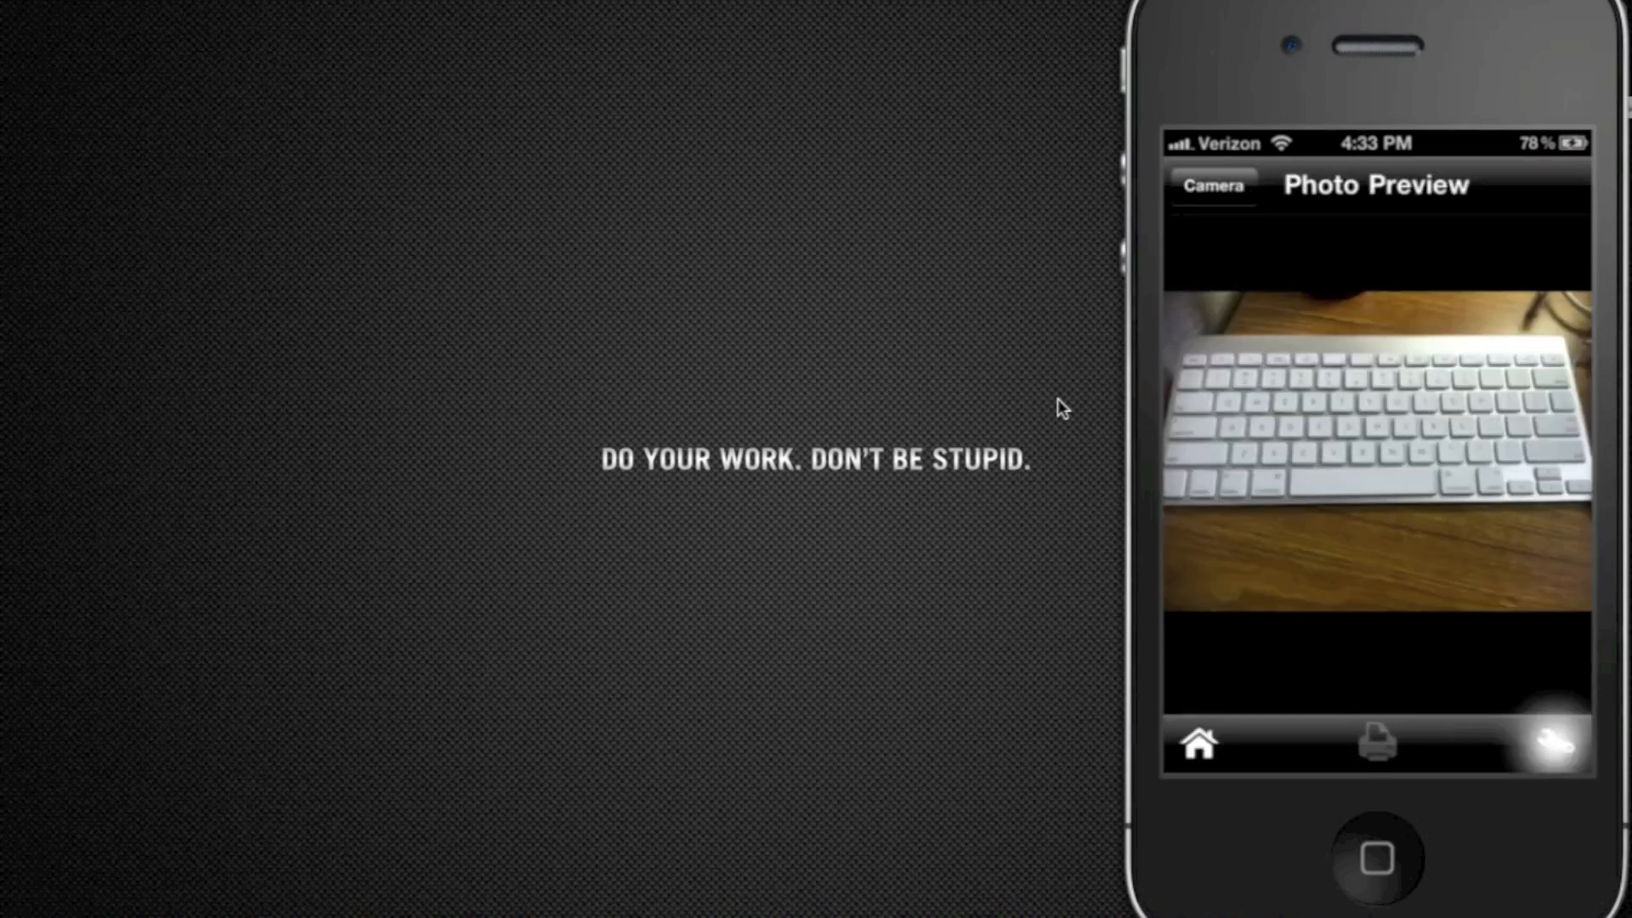
left_click(1375, 743)
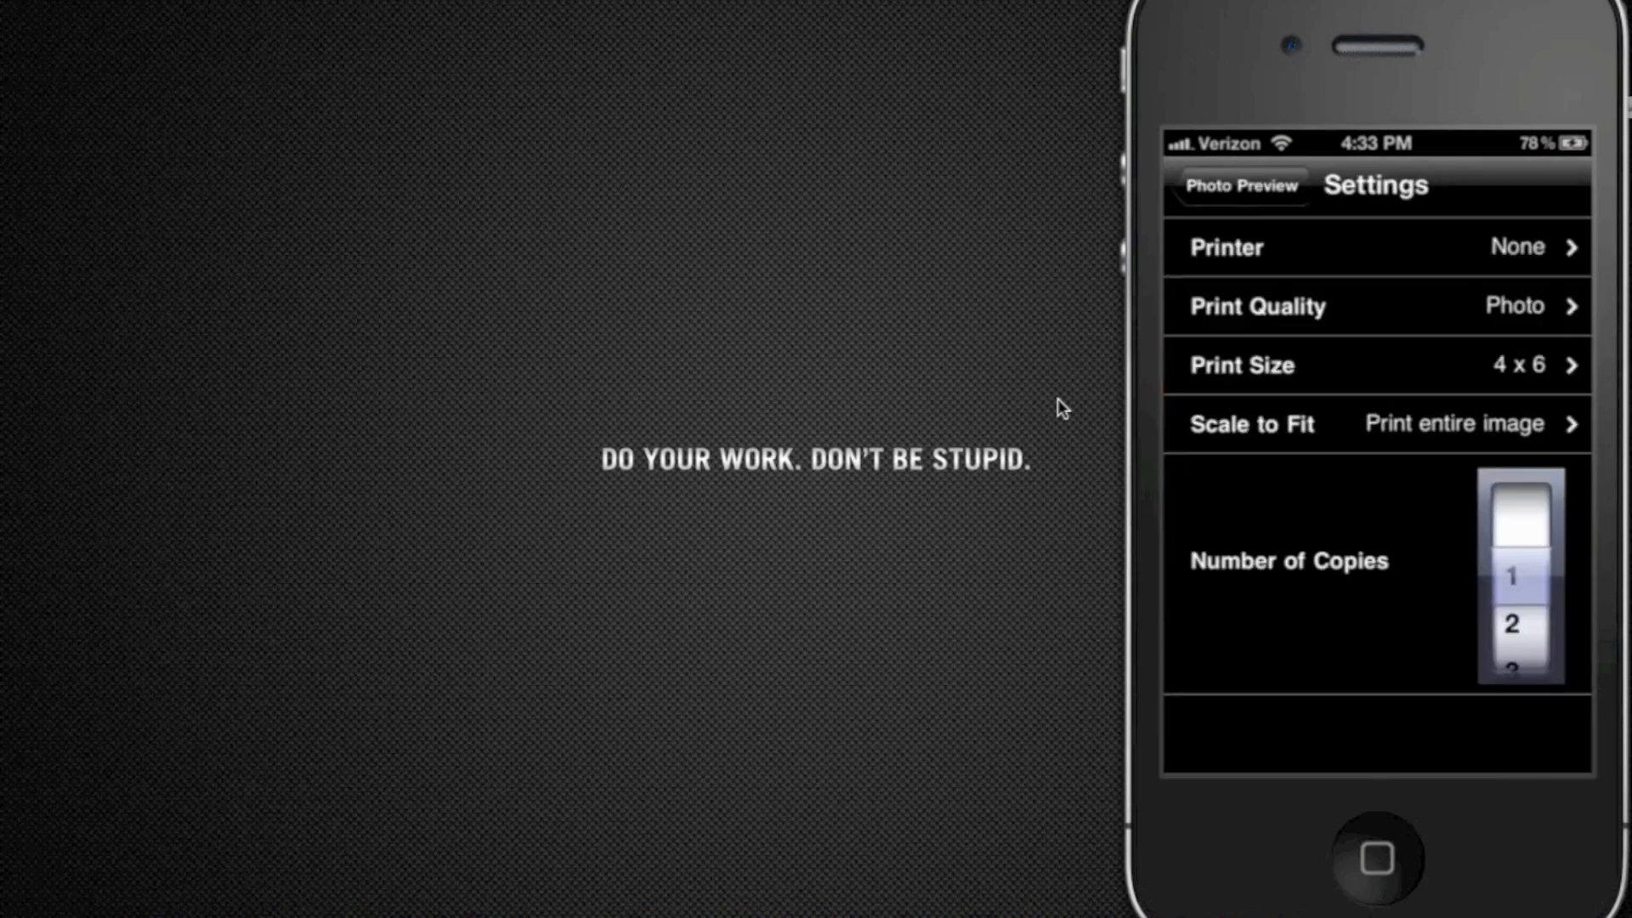
left_click(1241, 184)
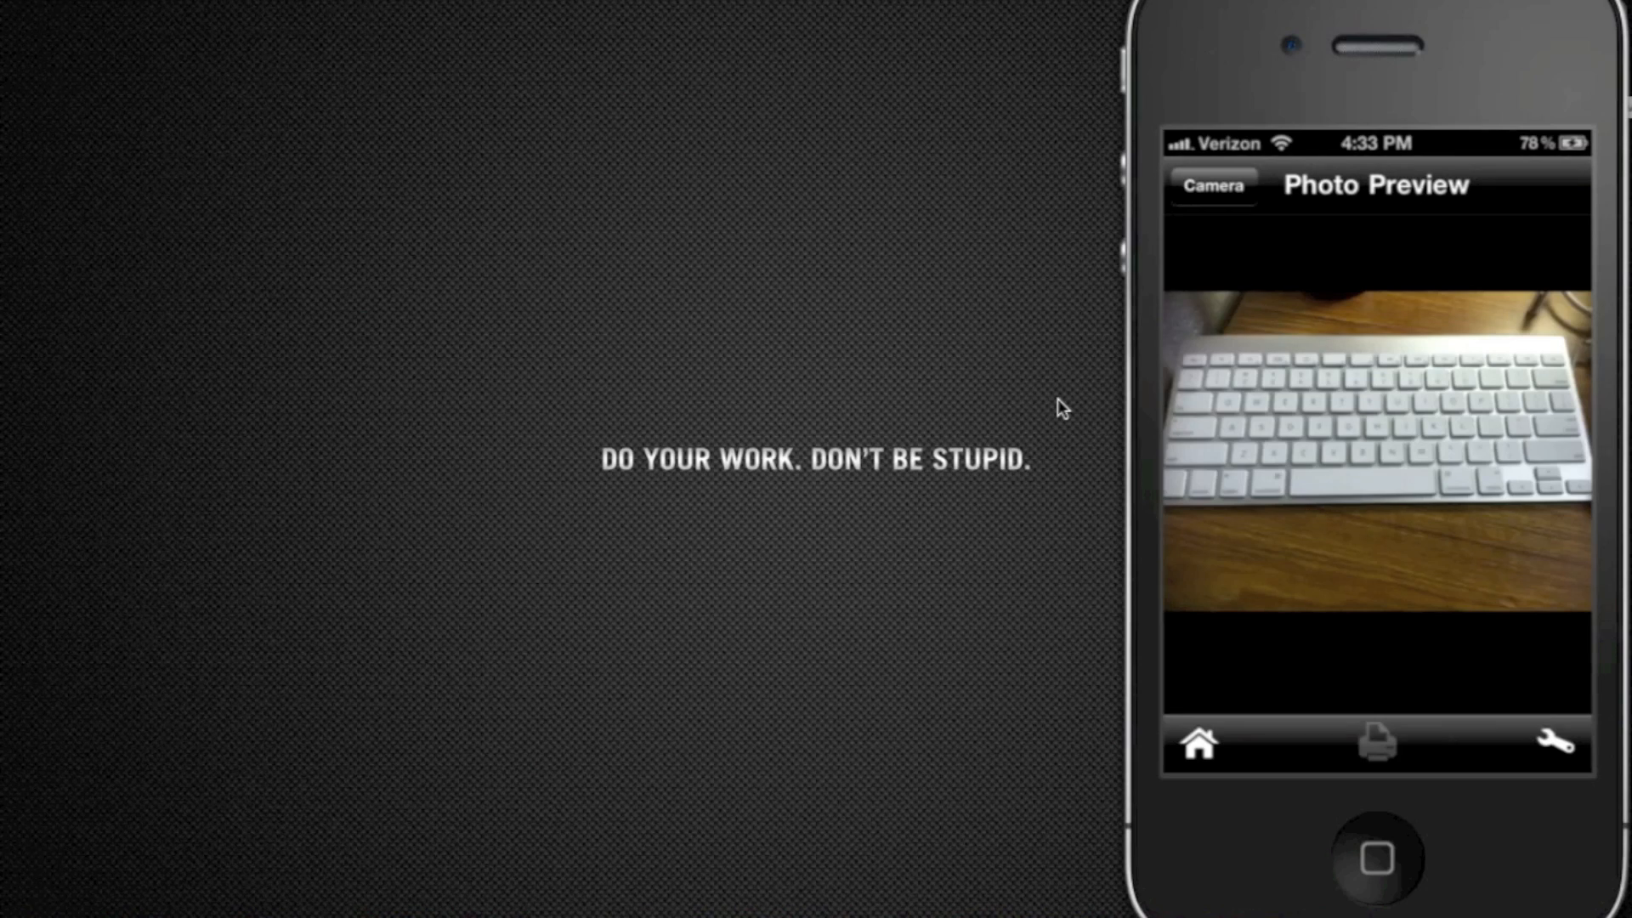
left_click(1196, 745)
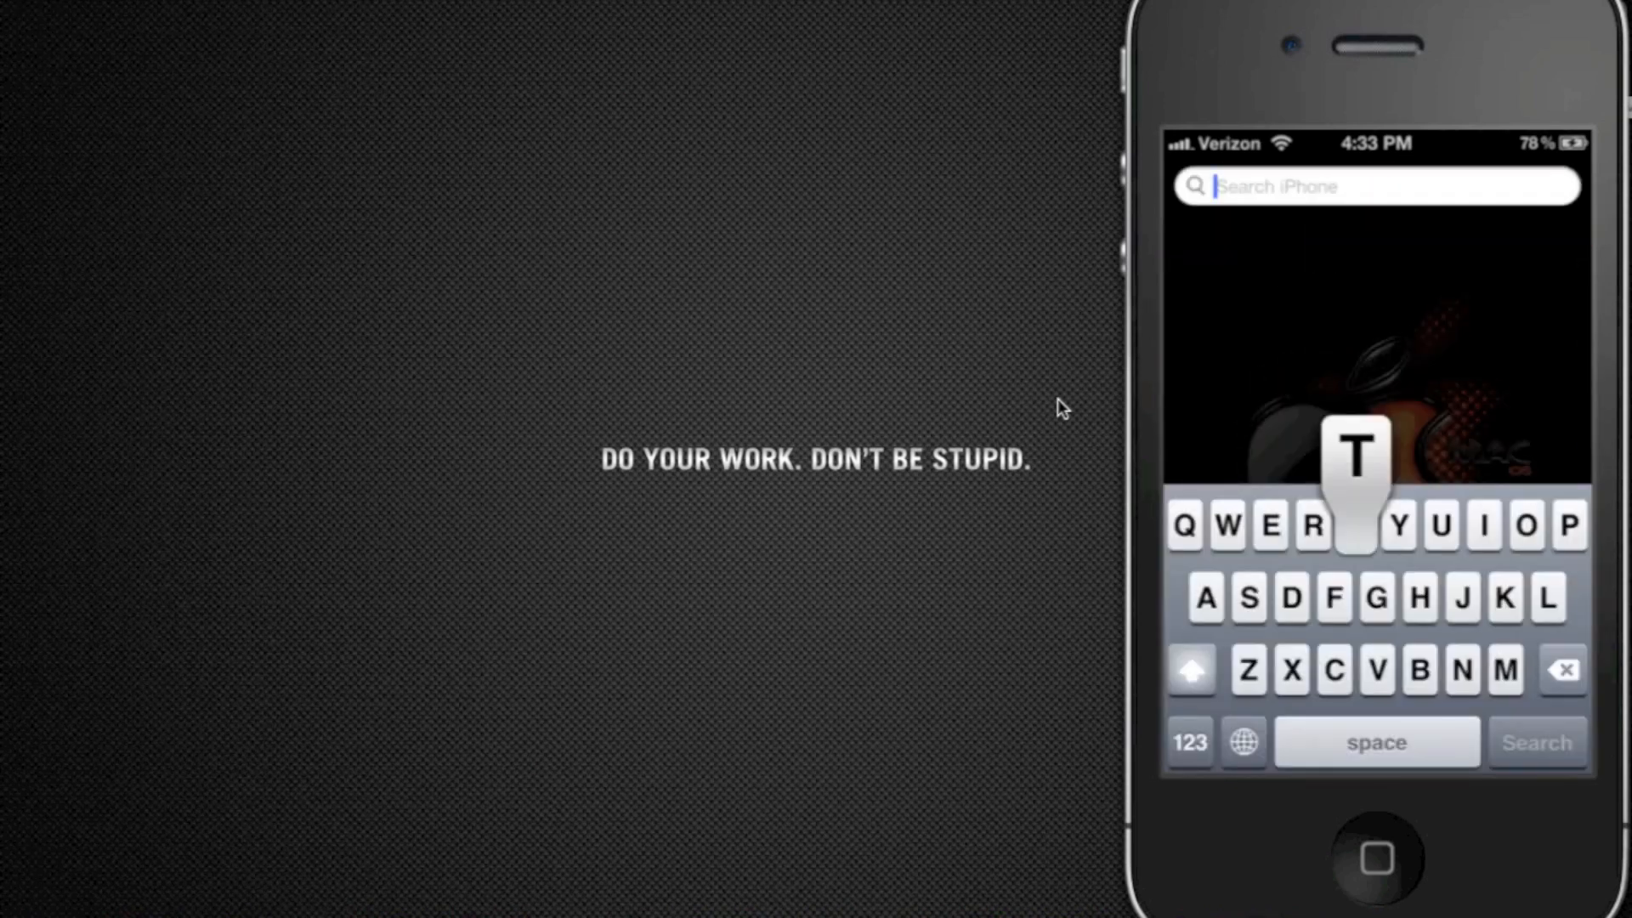
Step: Type 'Camer' into Spotlight's Search iPhone field to list Camera matches
type("q")
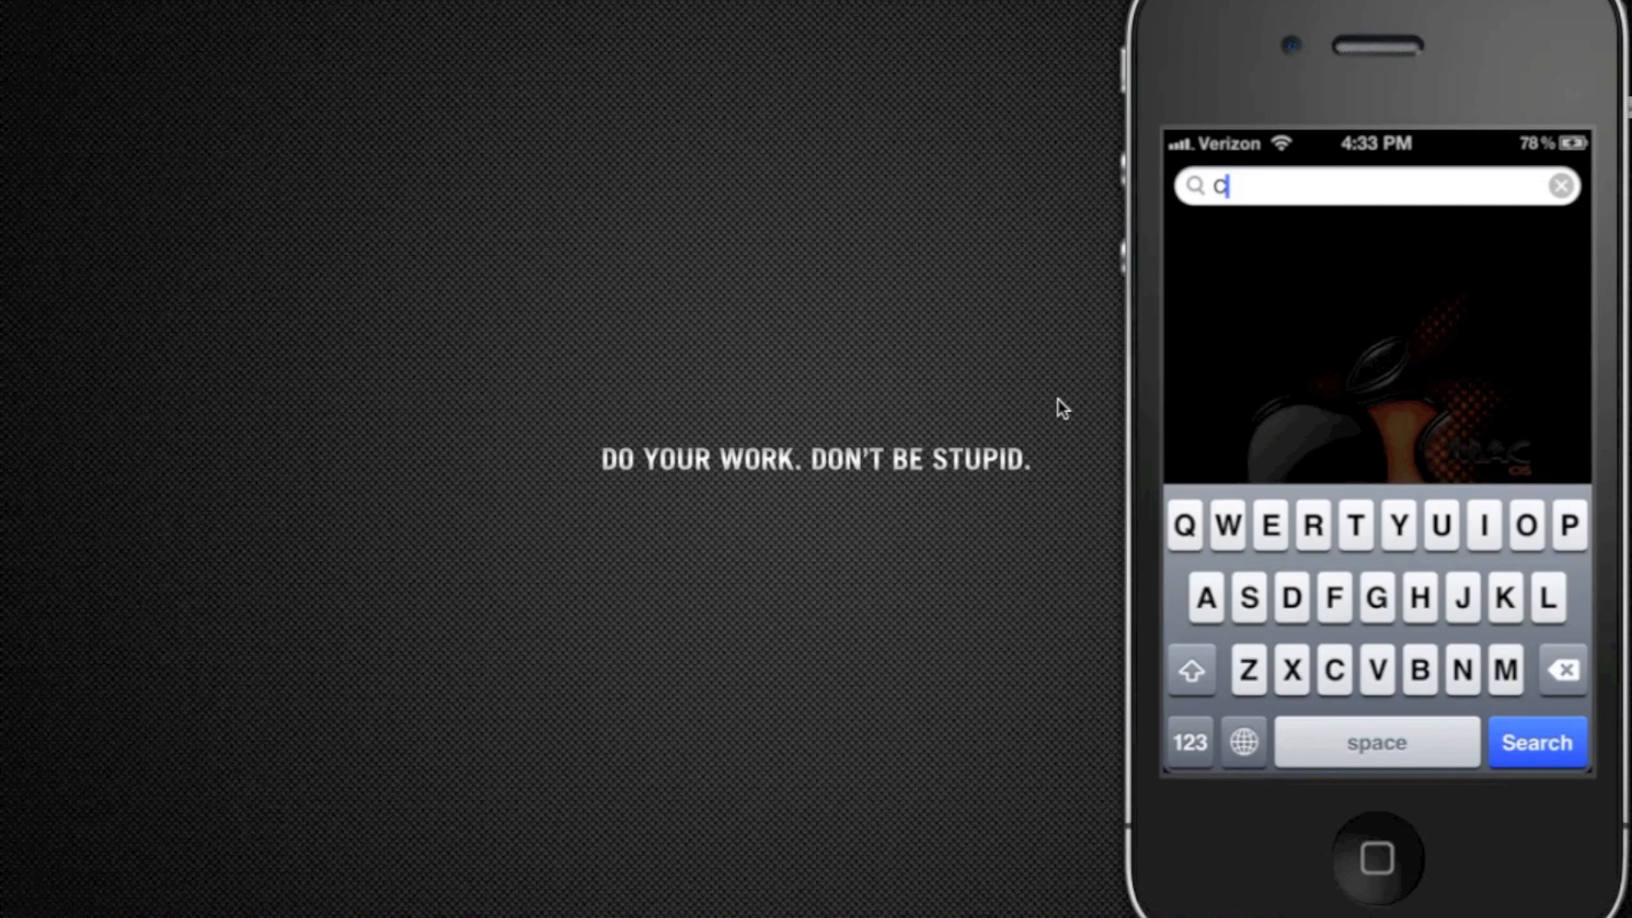
type("amer")
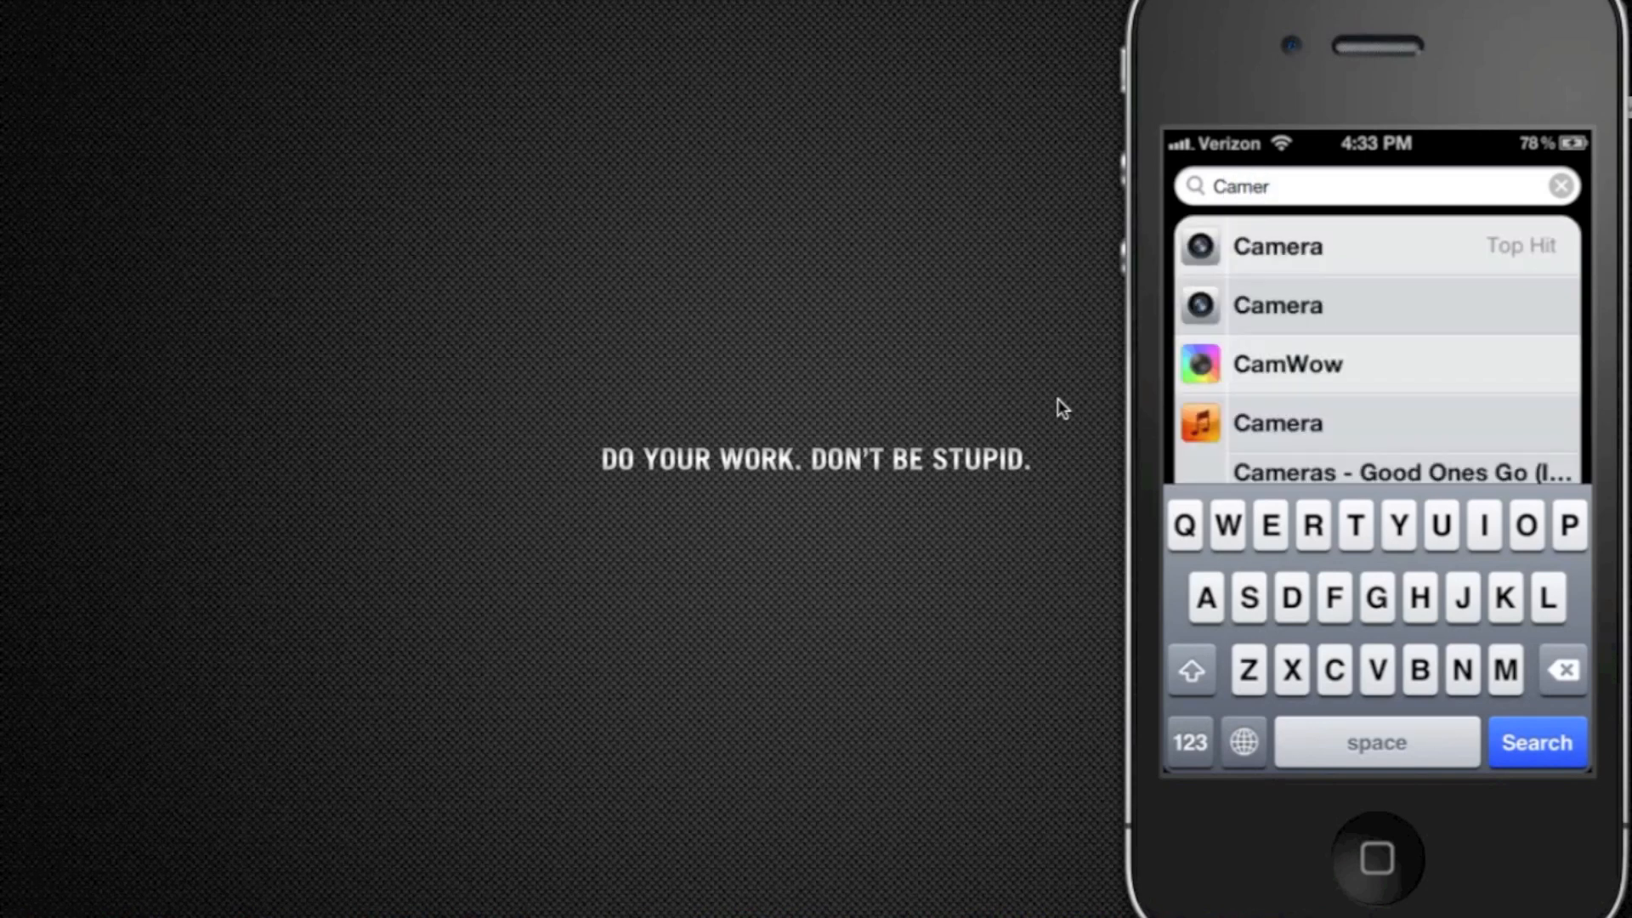
left_click(1279, 246)
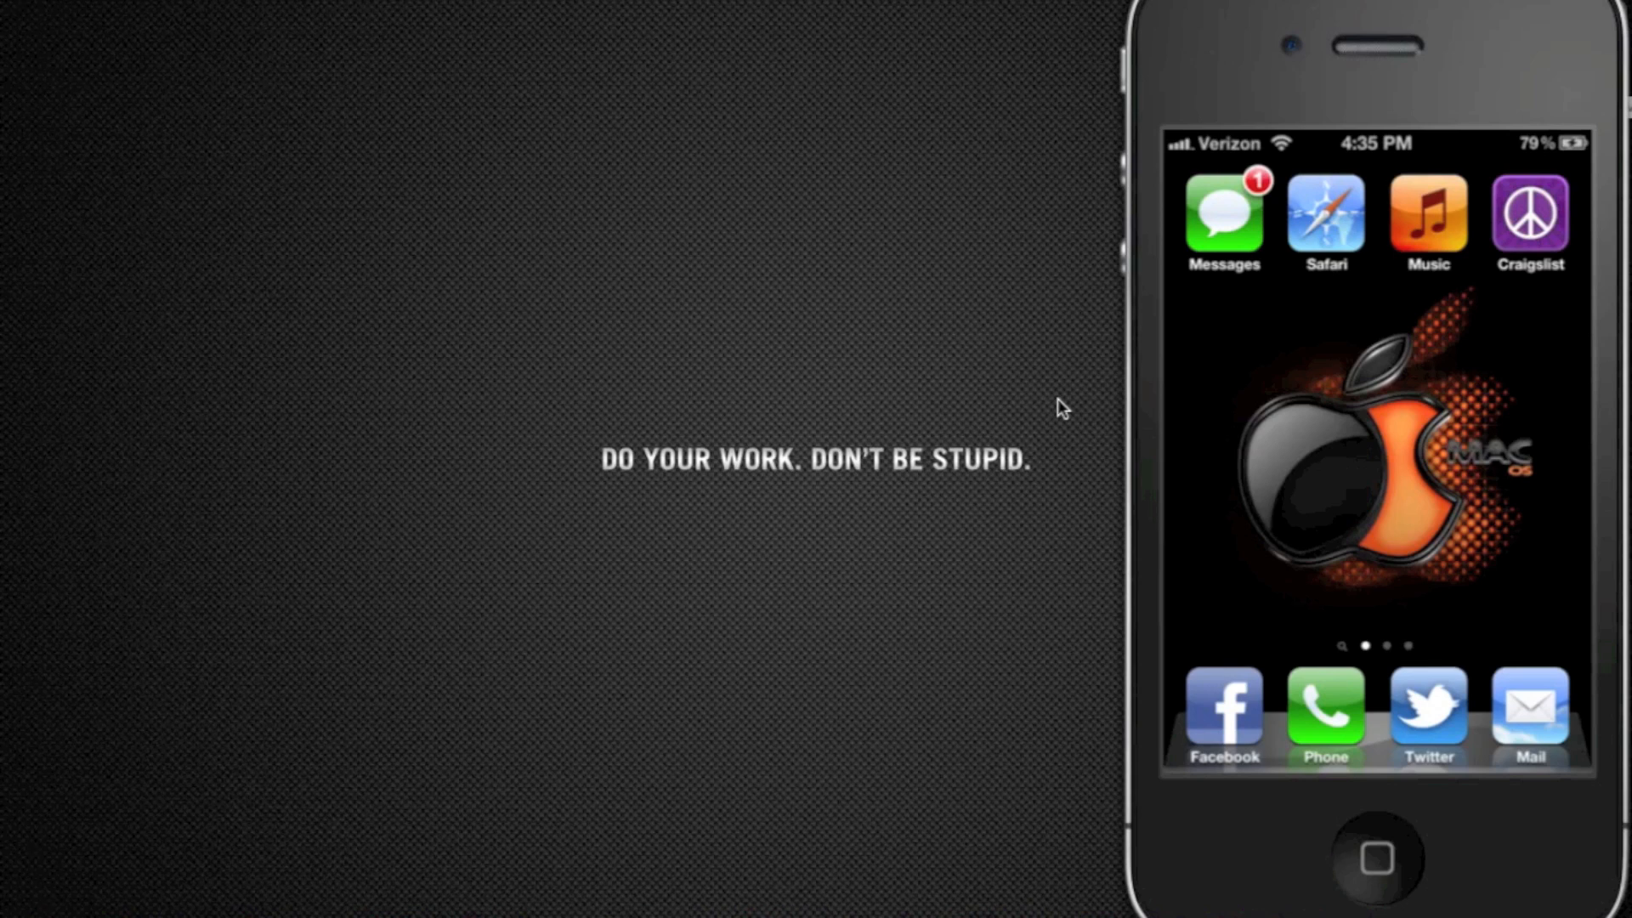
mouse_move(1054, 75)
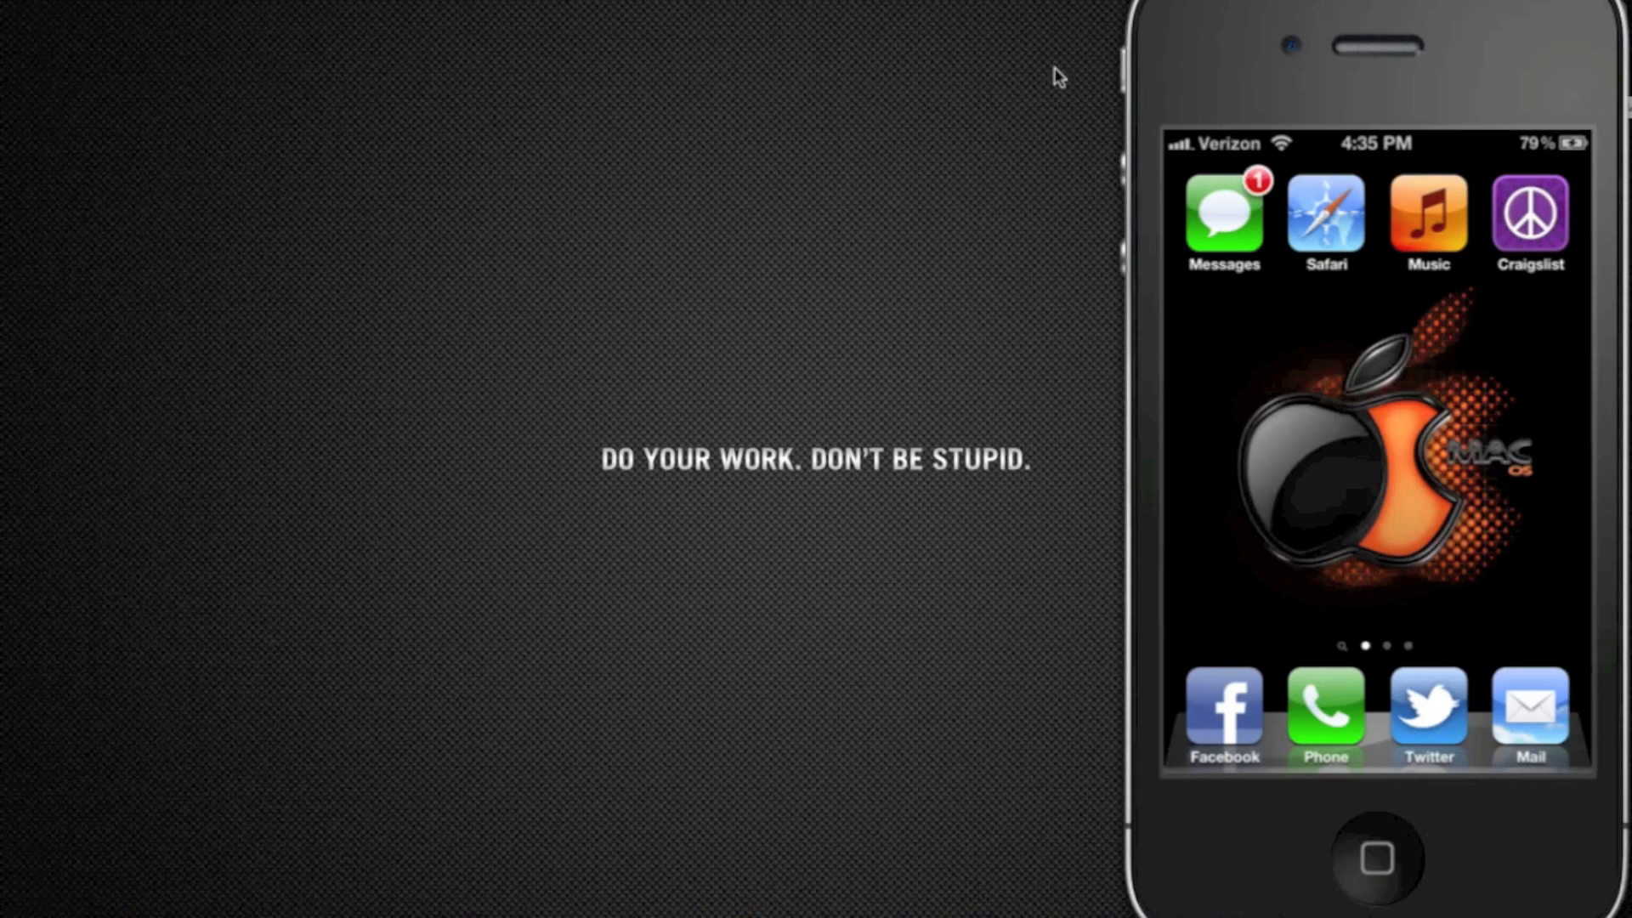
mouse_move(1178, 32)
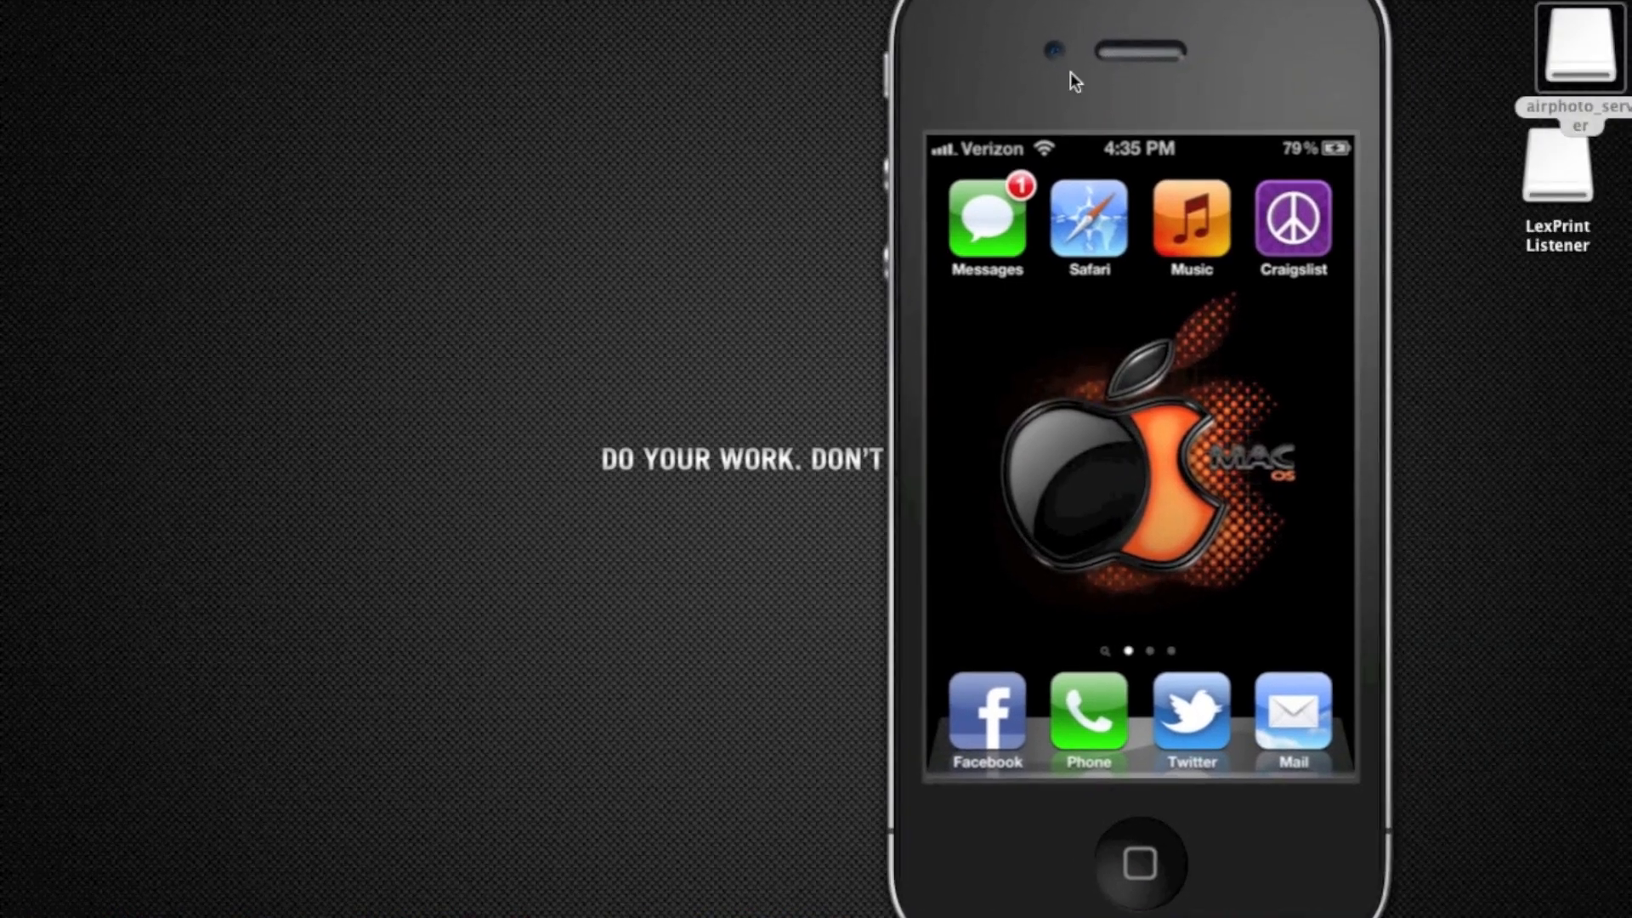
left_click(1567, 179)
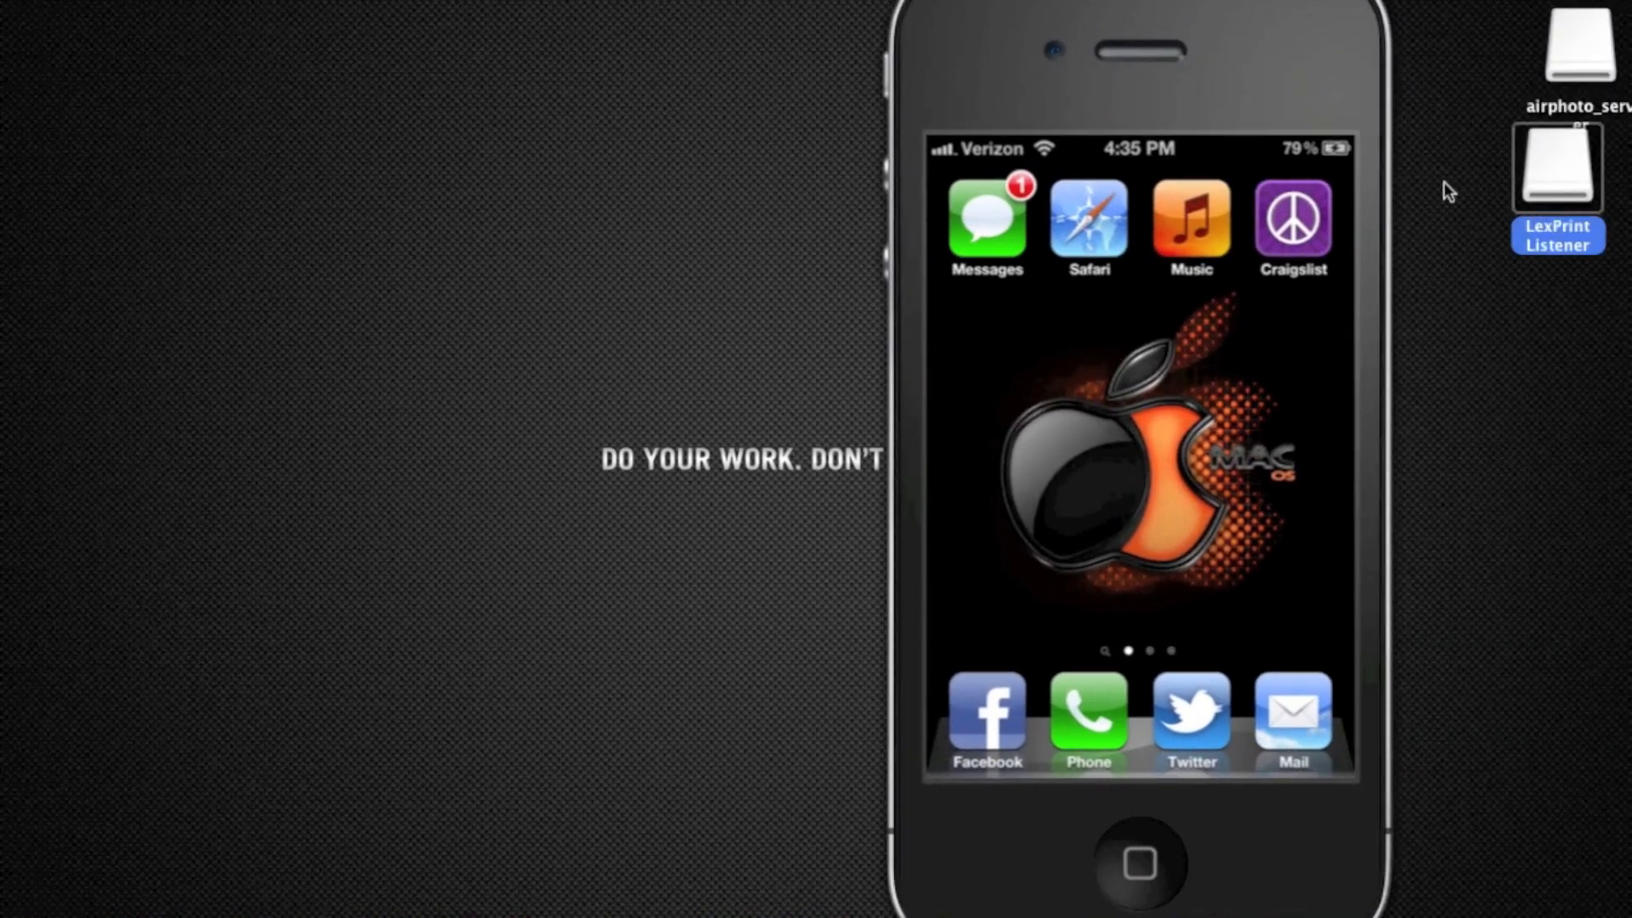
double_click(1558, 174)
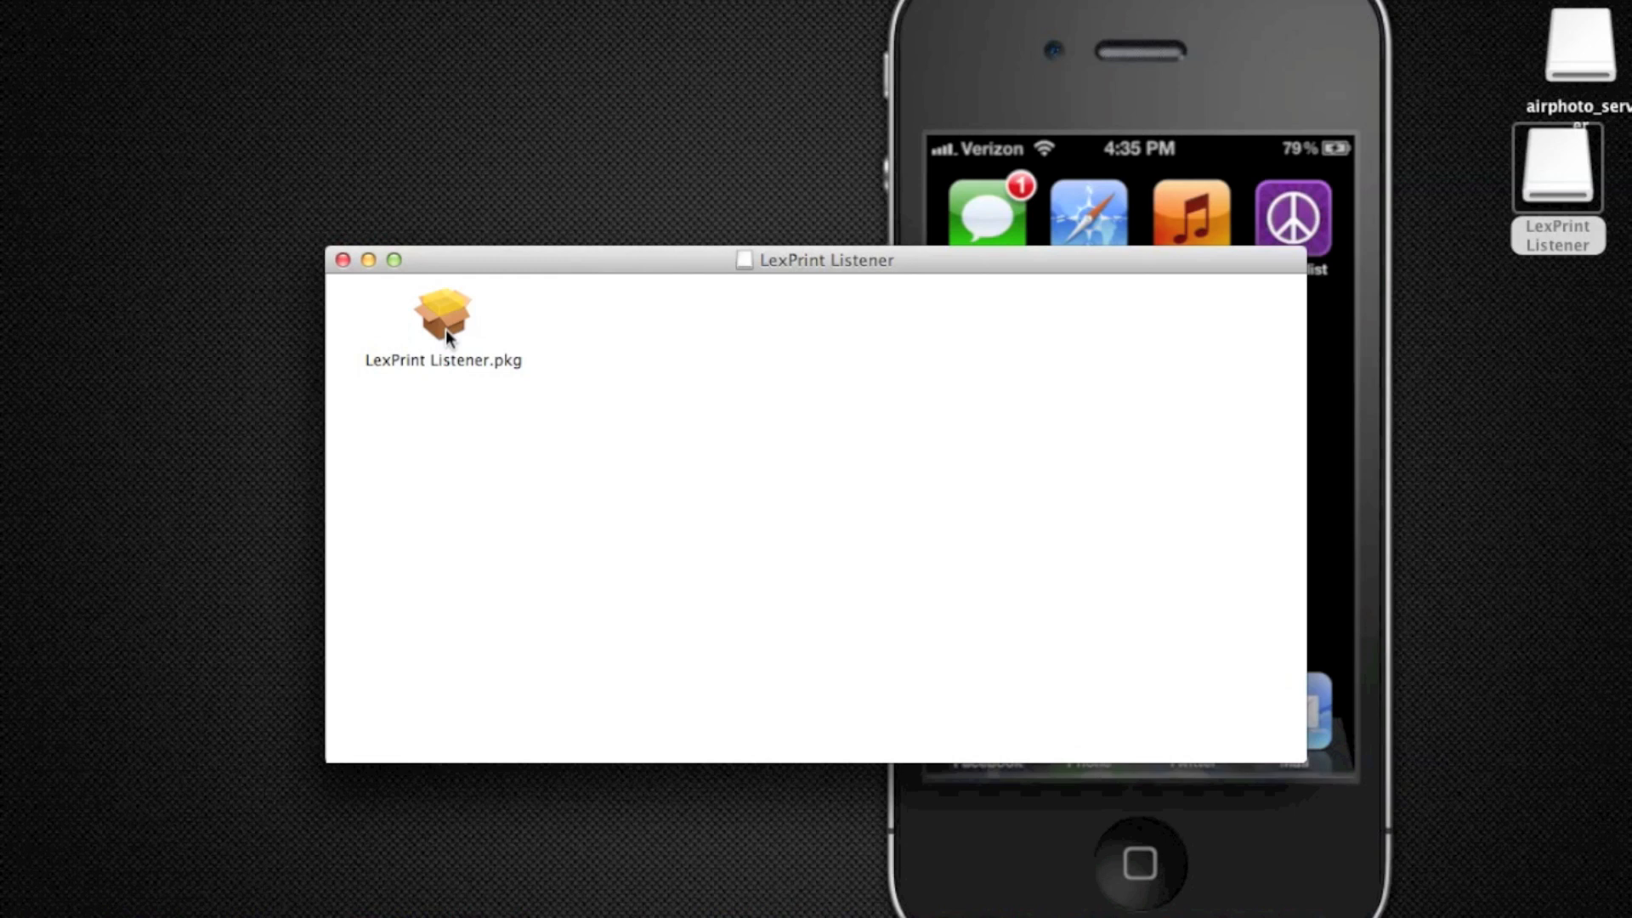
mouse_move(346, 263)
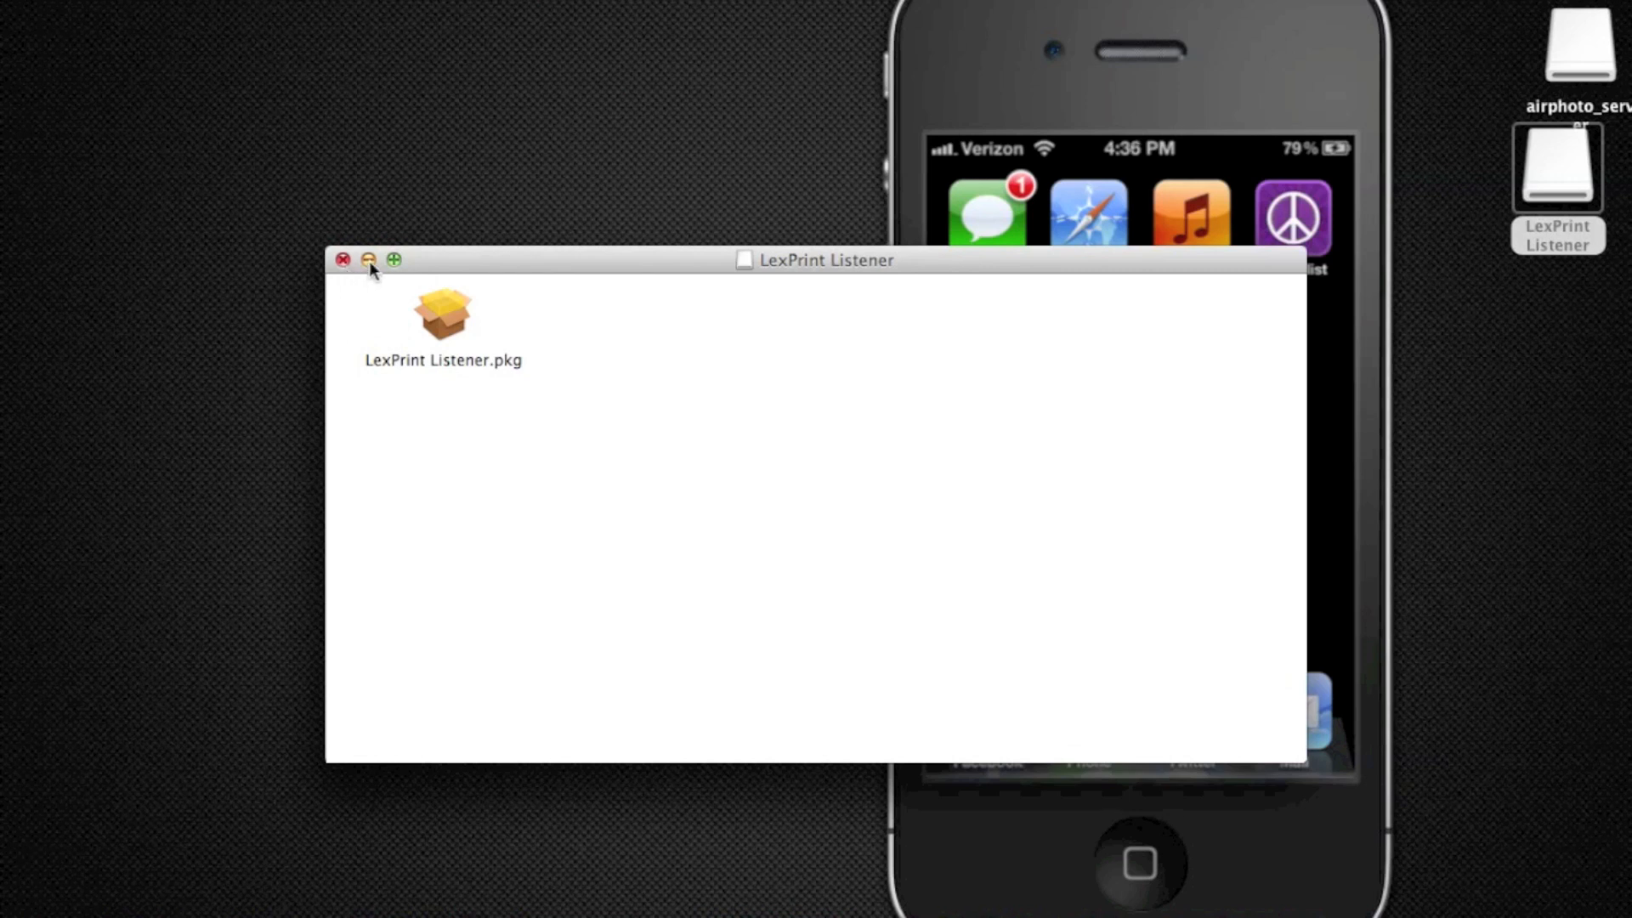
left_click(346, 259)
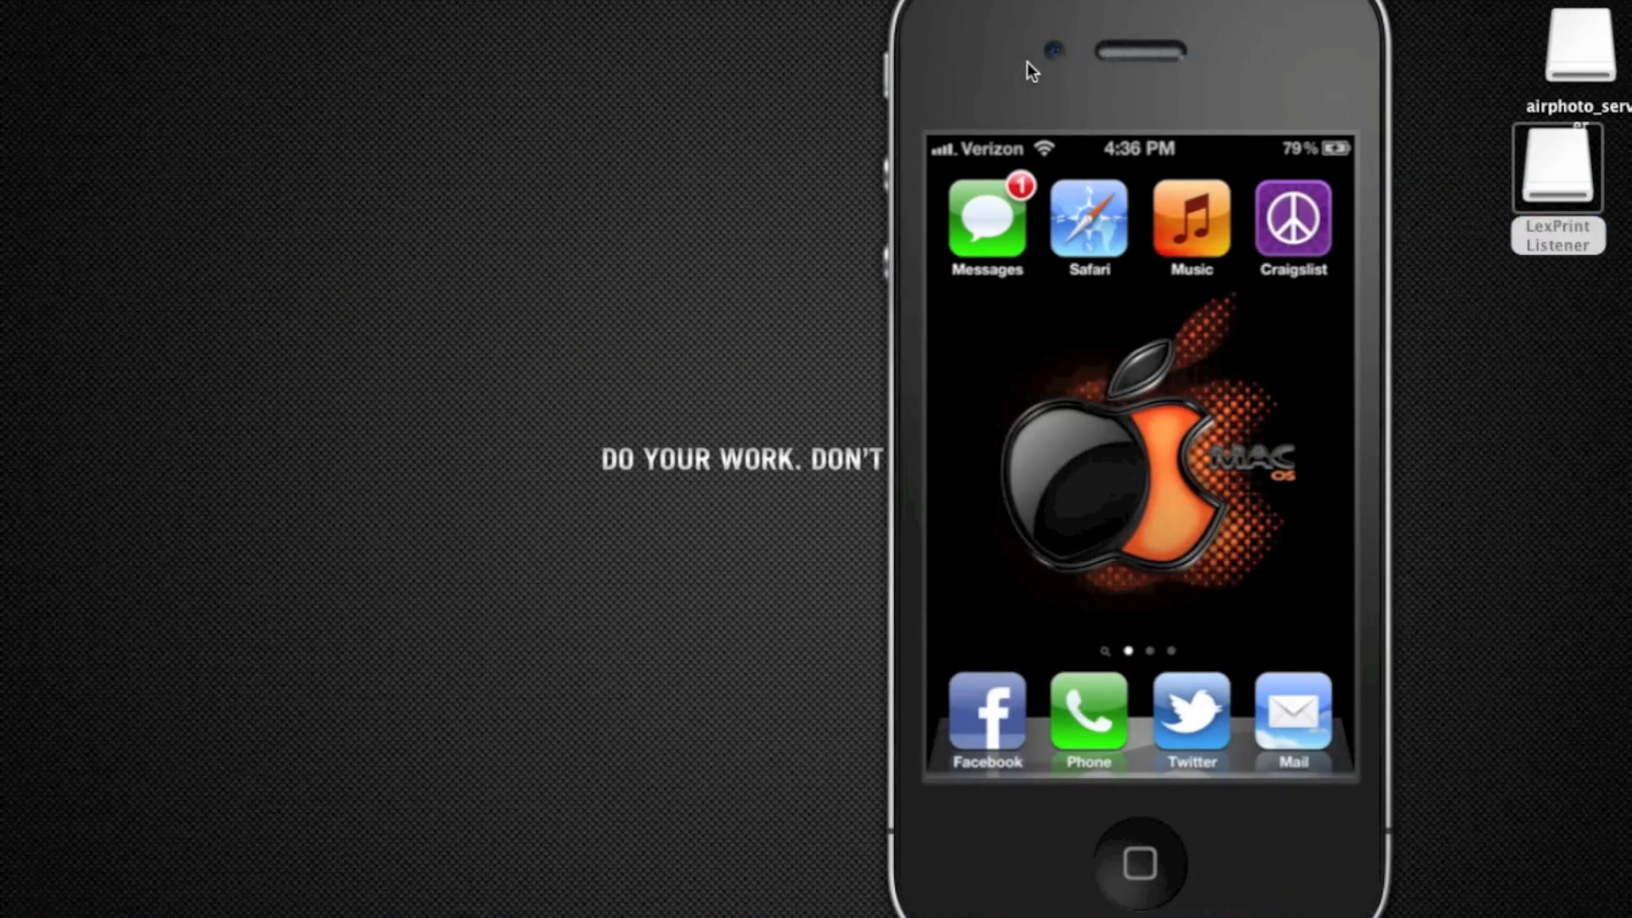